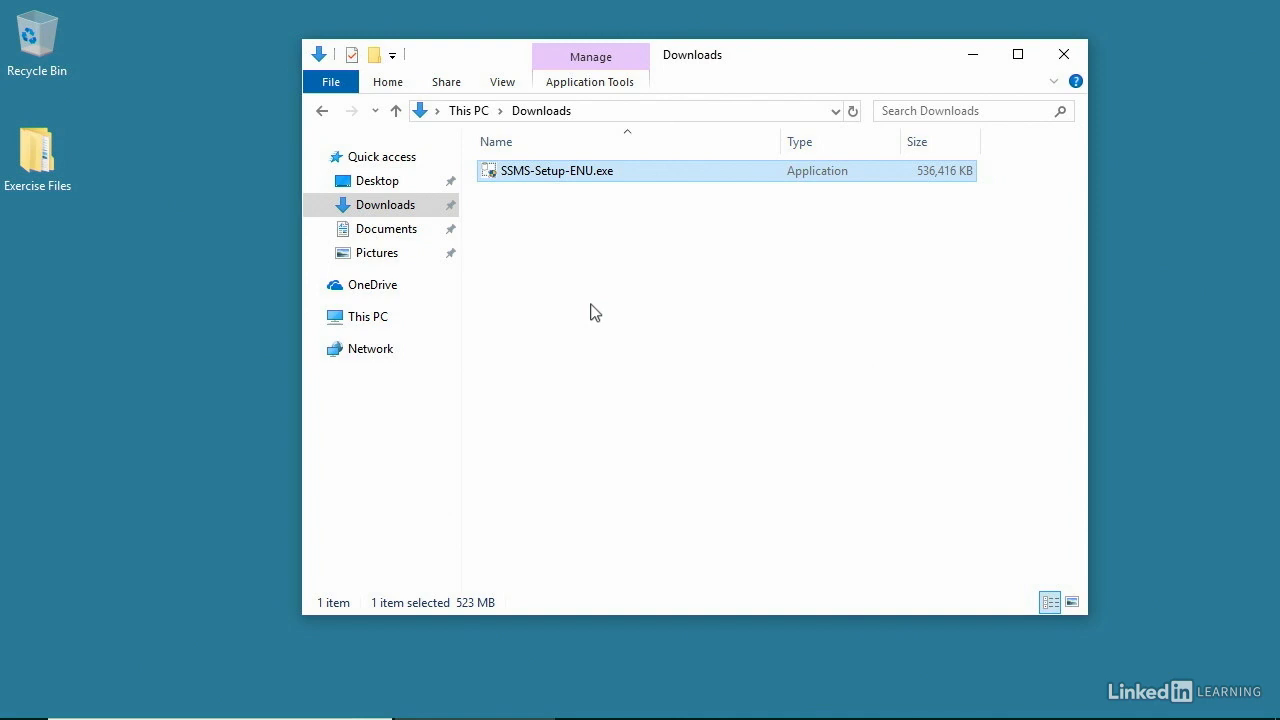
mouse_move(576, 204)
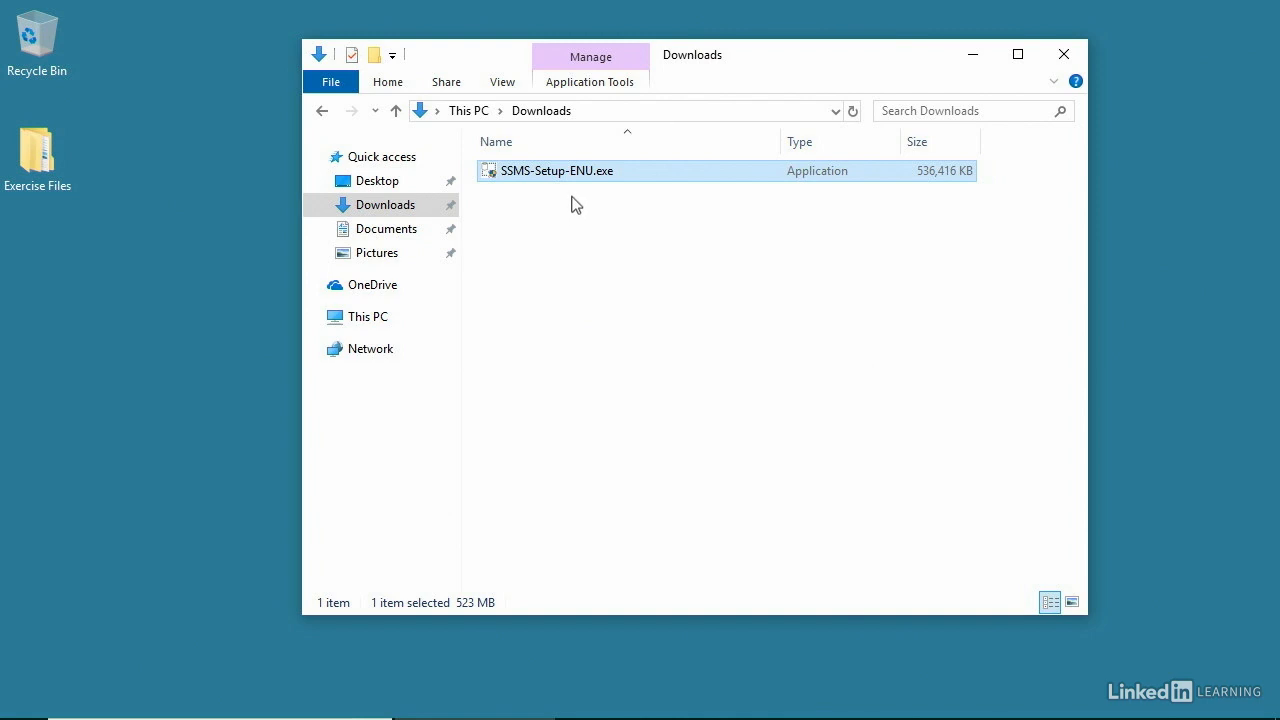
mouse_move(924, 196)
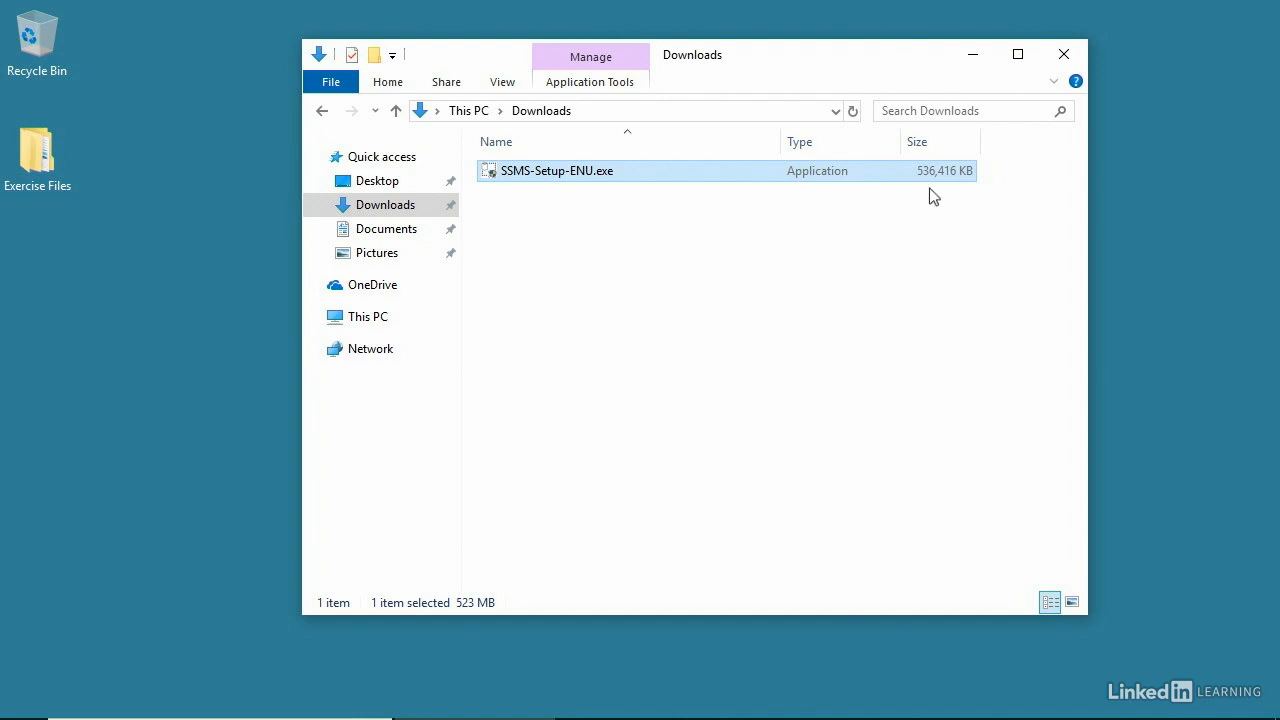
mouse_move(752, 198)
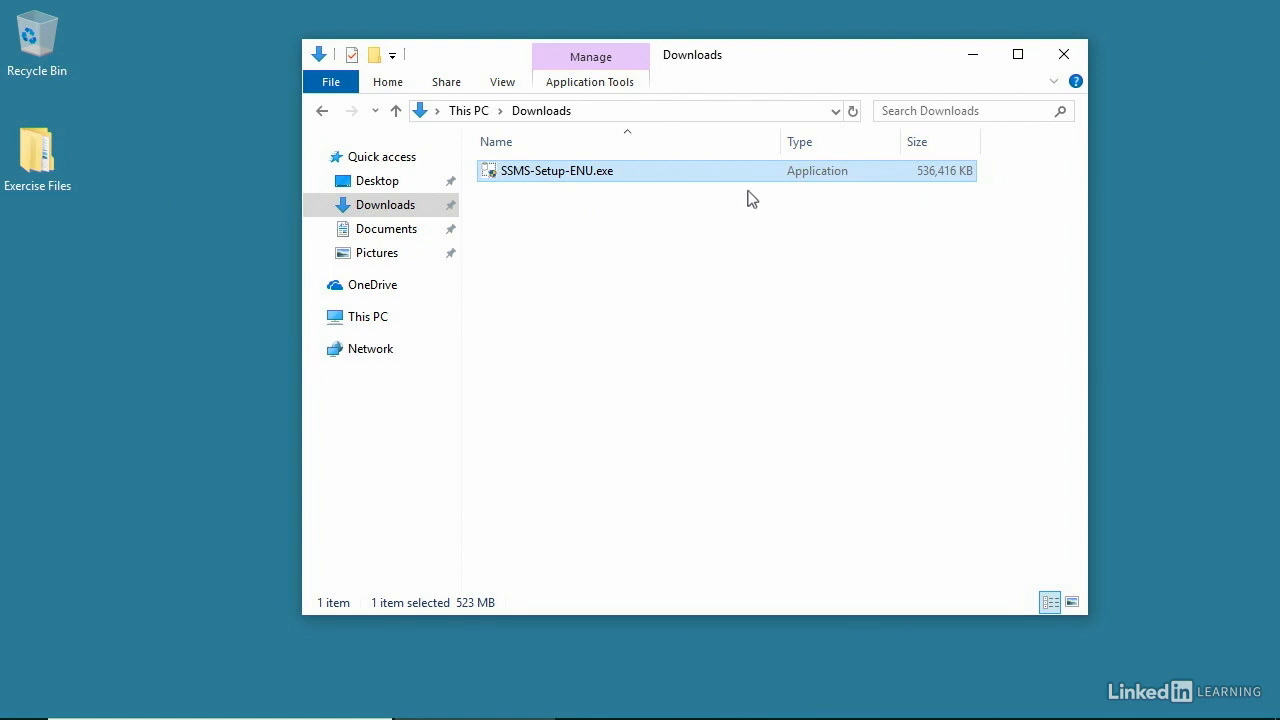
Launch SSMS-Setup-ENU.exe, grant User Account Control permission, and reach the SSMS 18.0 welcome page.
double_click(556, 170)
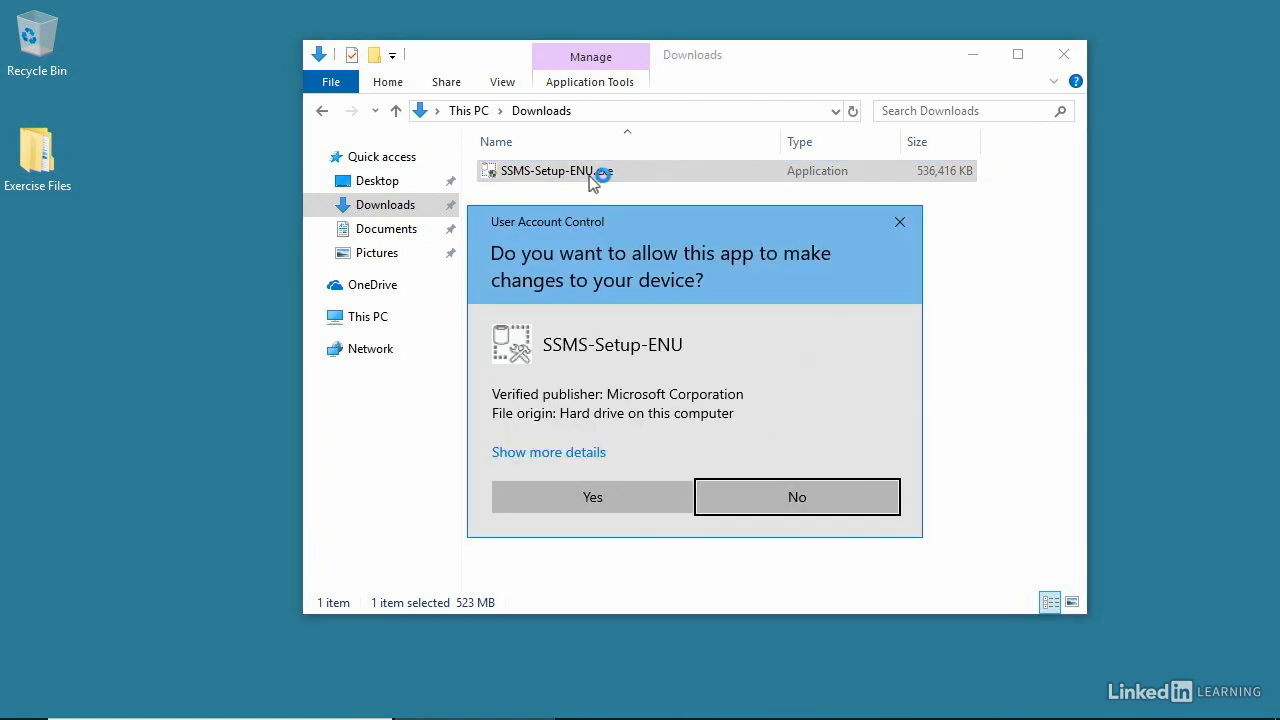
click(592, 496)
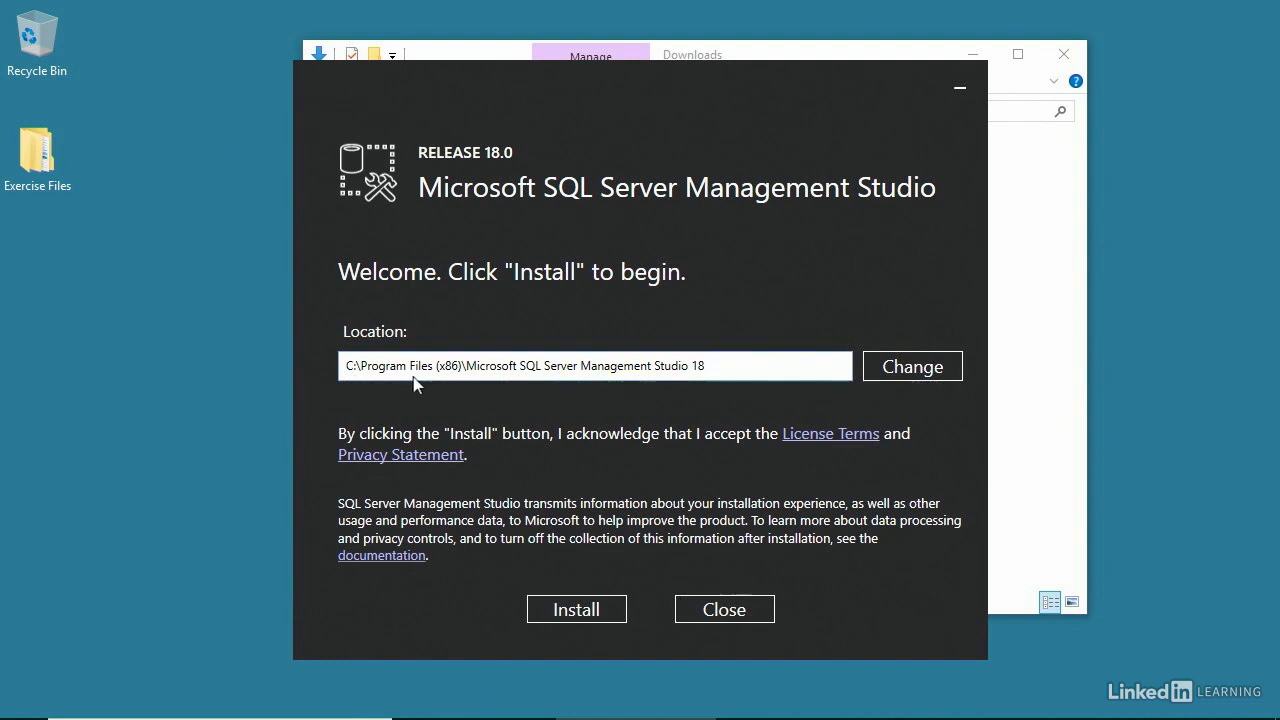
mouse_move(458, 384)
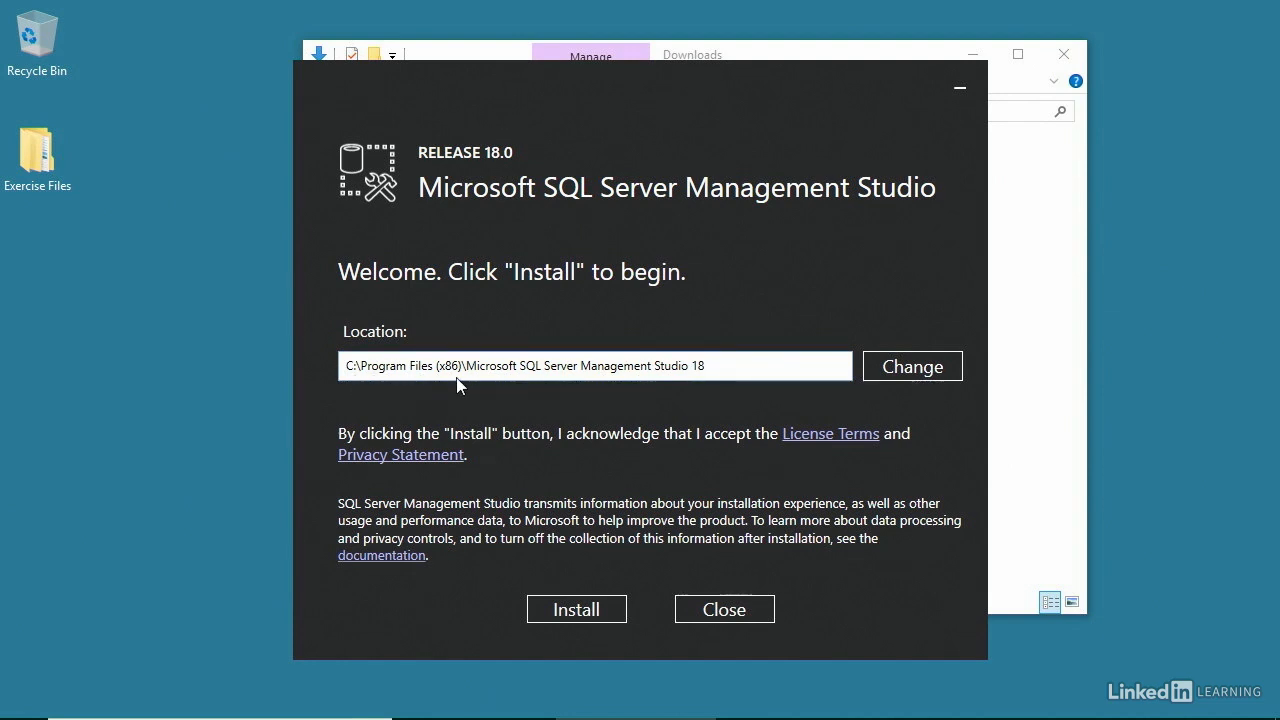
mouse_move(510, 384)
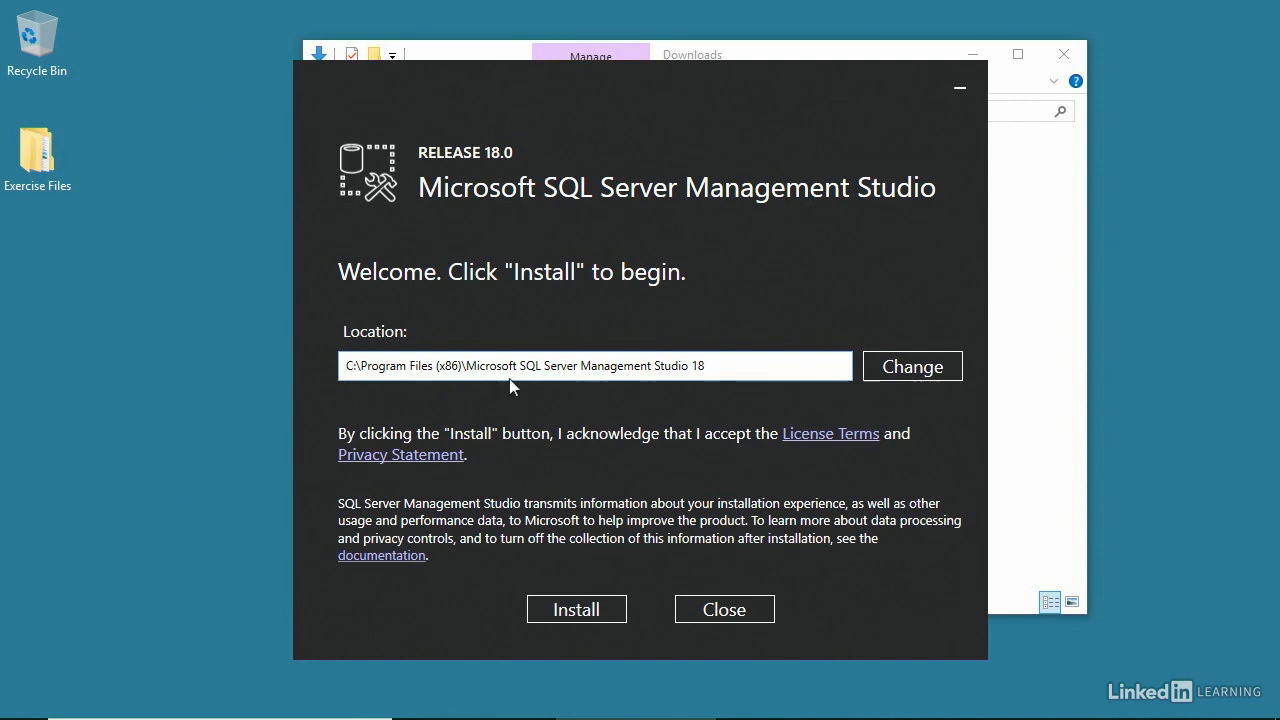
mouse_move(670, 388)
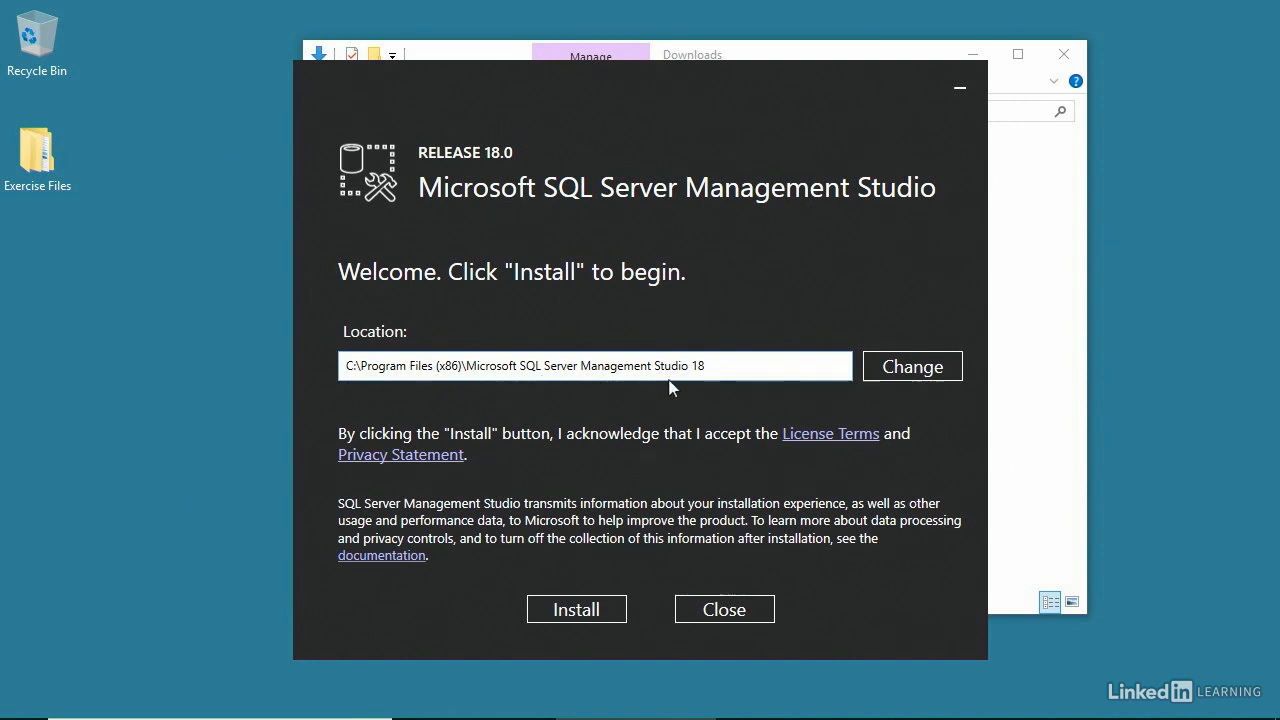
click(912, 366)
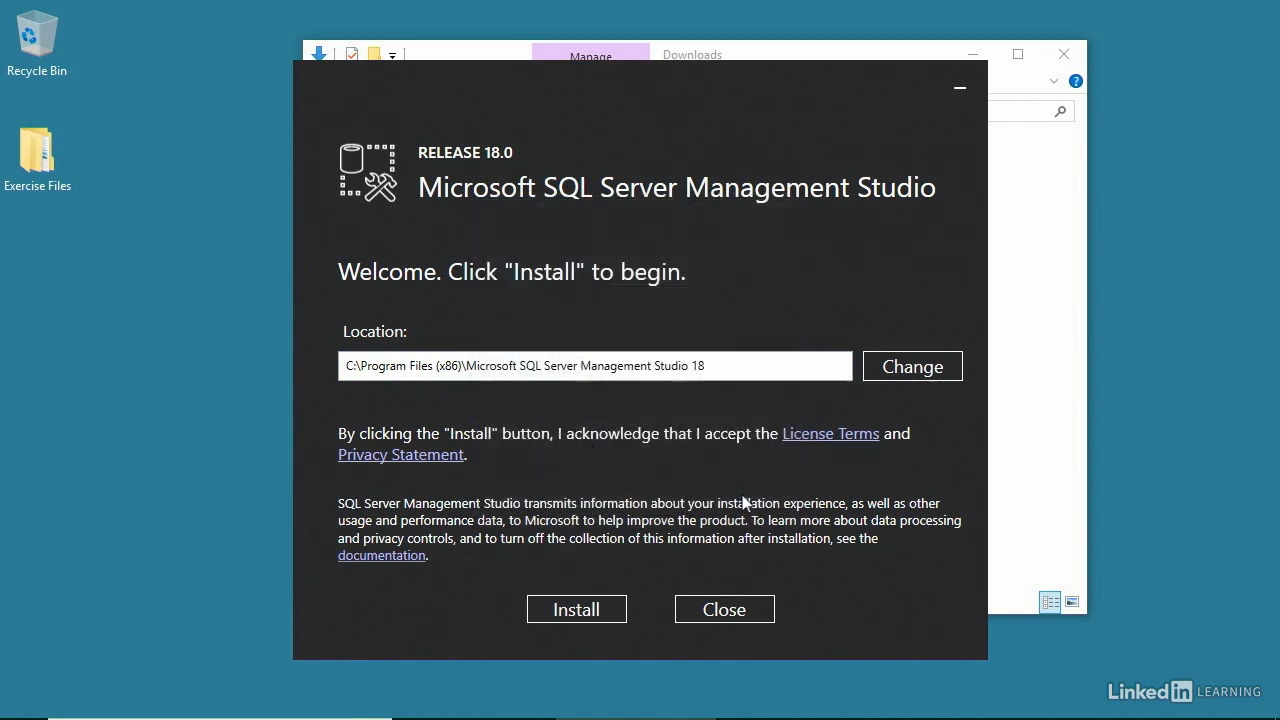
Start installing SSMS 18 to the default installation location.
click(576, 608)
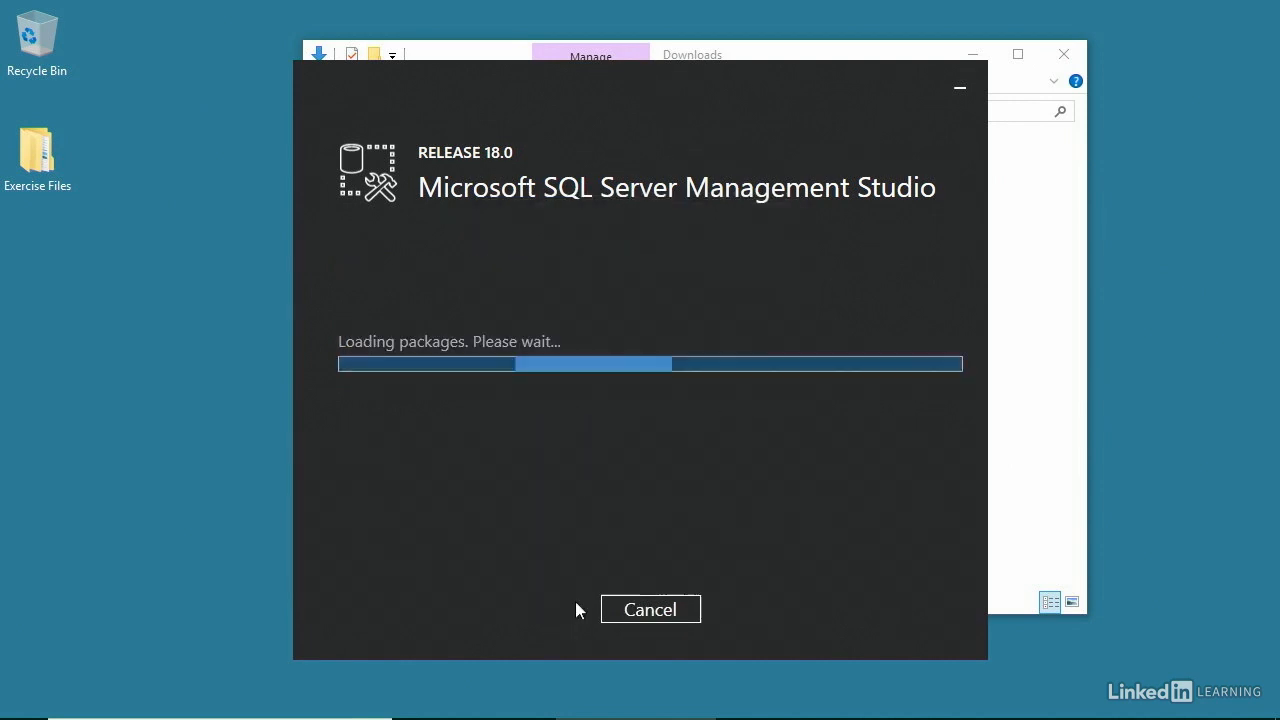
mouse_move(476, 442)
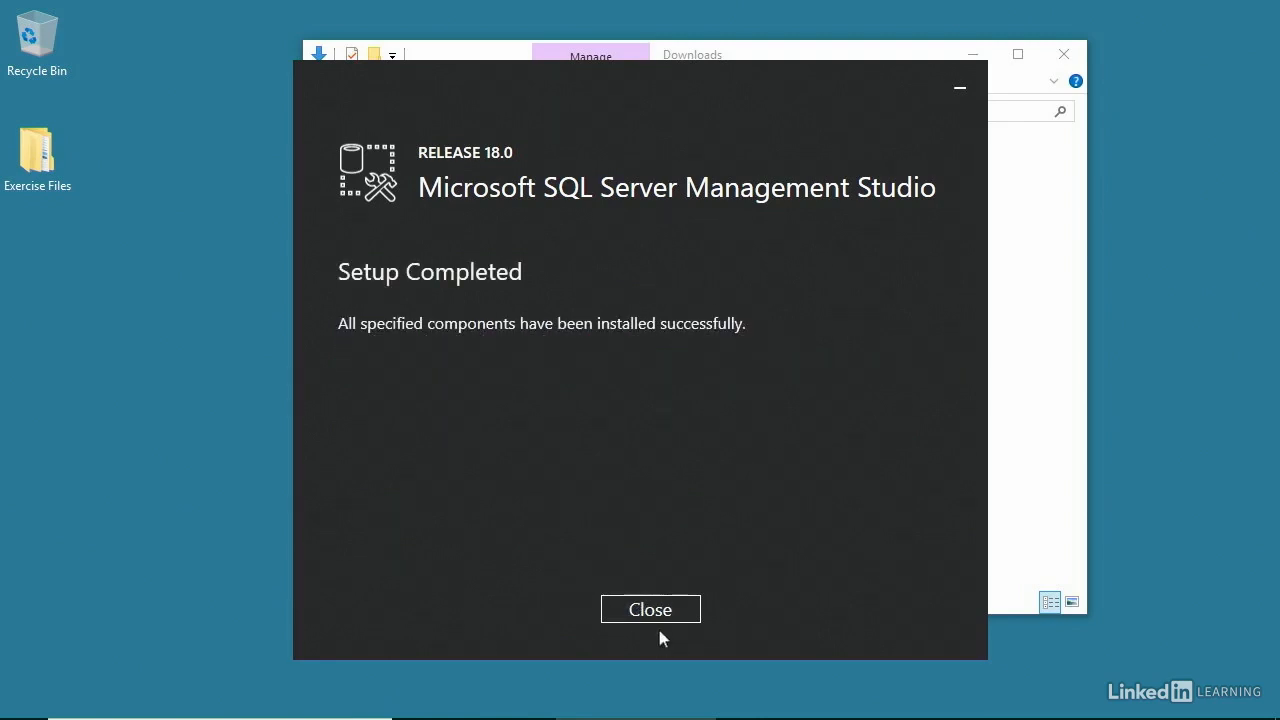
Close the completed setup so SSMS 18 opens with its Connect to Server prompt.
click(650, 608)
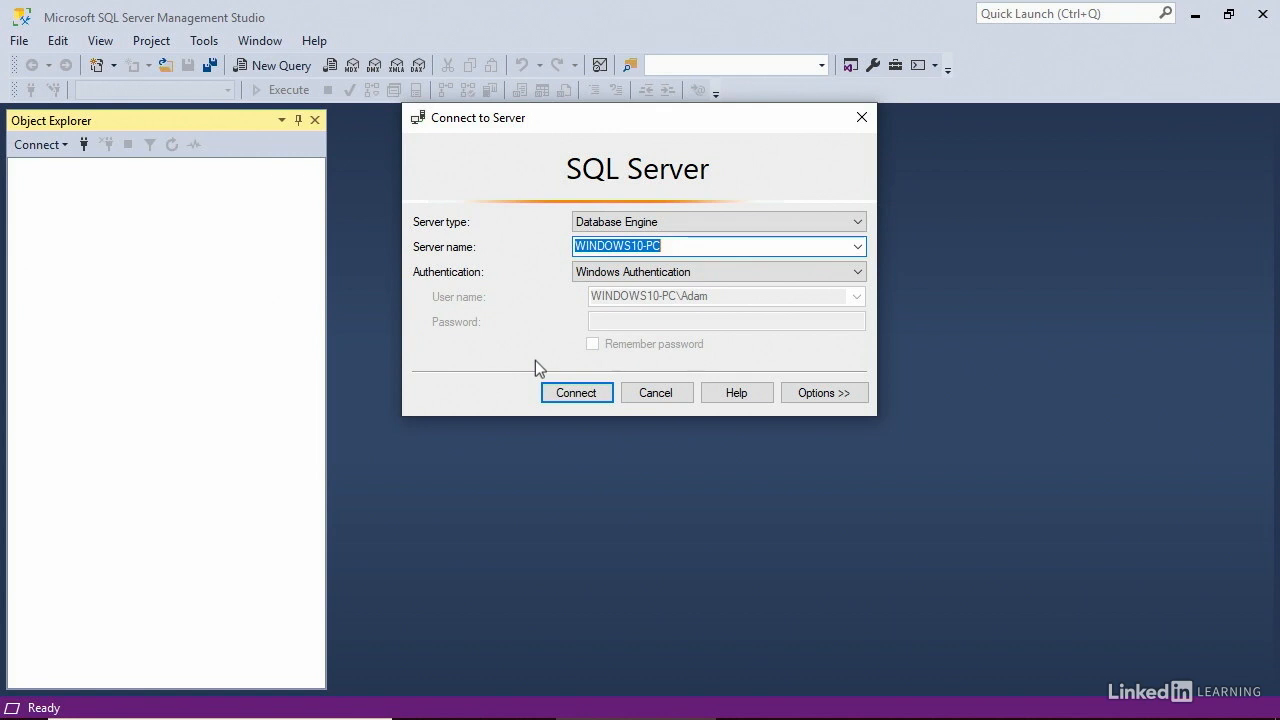
mouse_move(572, 348)
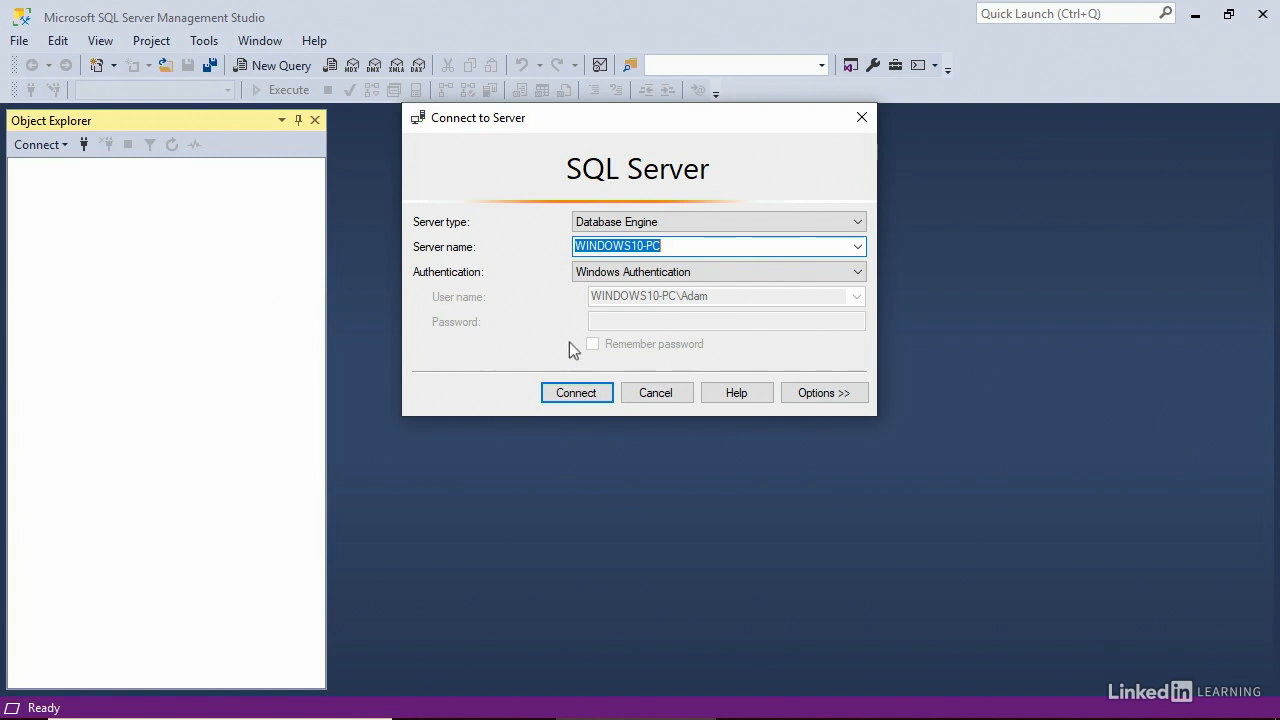
Connect to WINDOWS10-PC and expand Databases > AdventureWorks2017 to its Tables folder in Object Explorer.
click(576, 392)
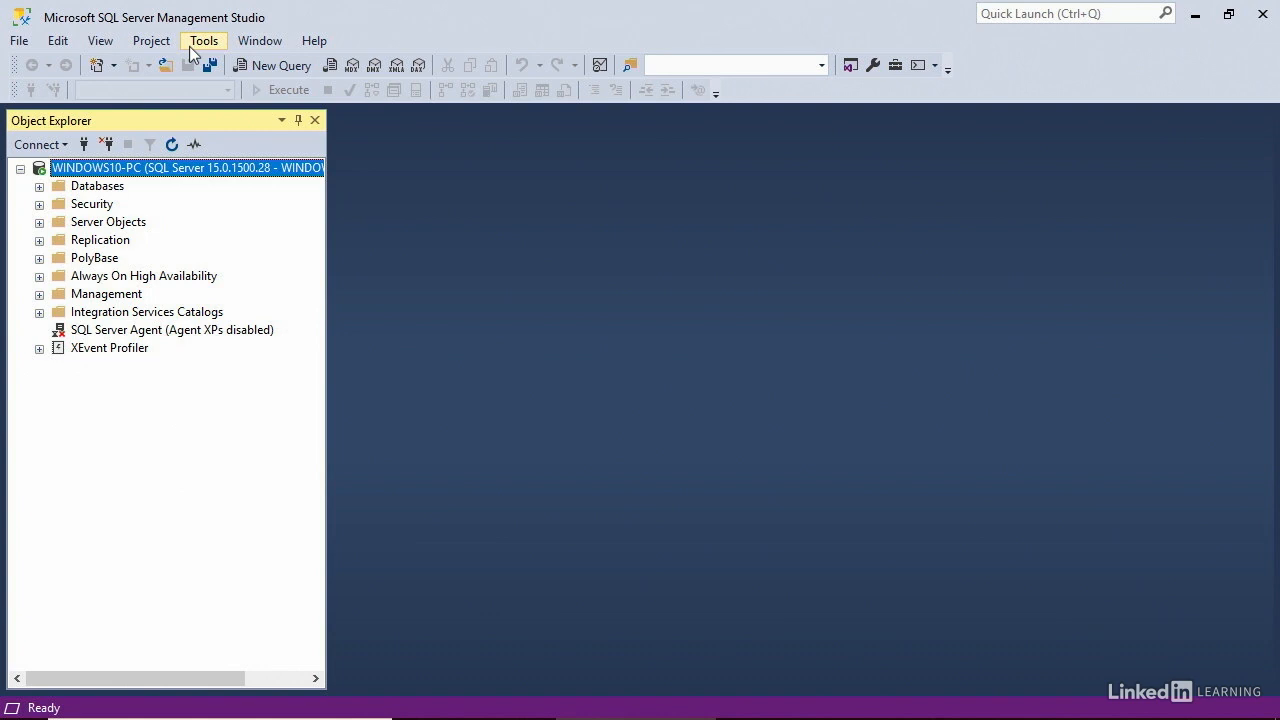
click(38, 184)
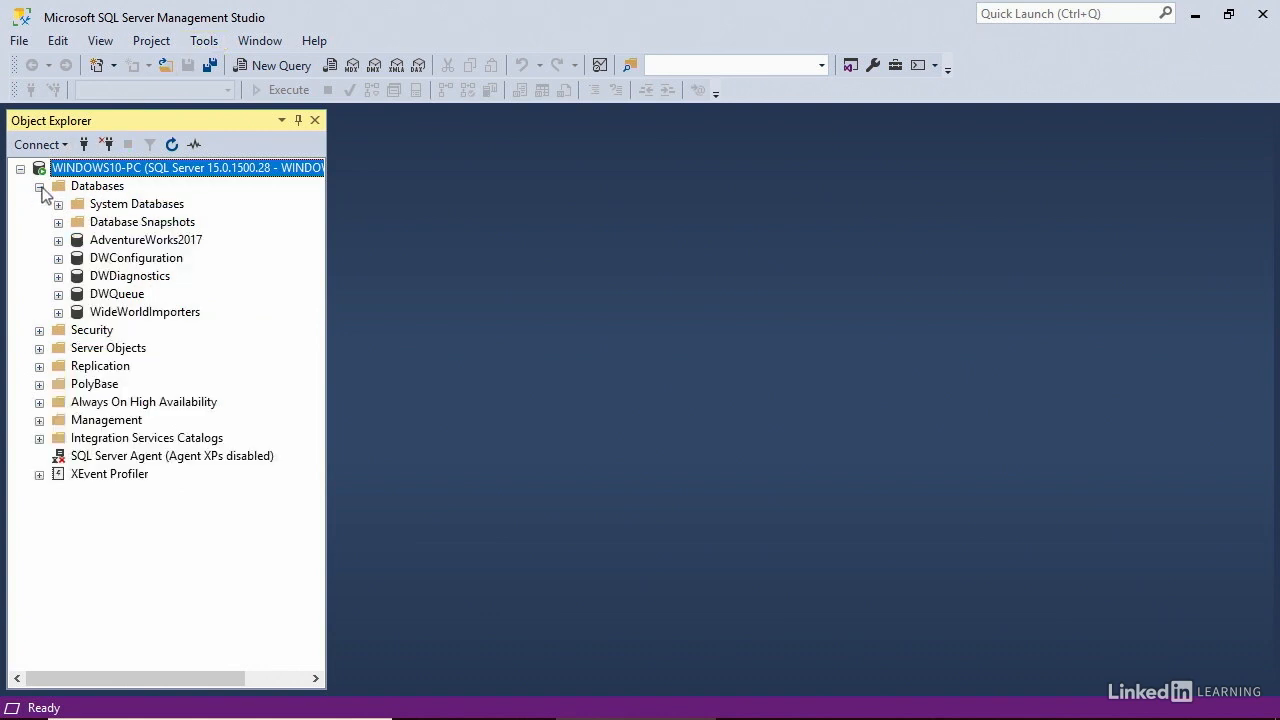
click(58, 240)
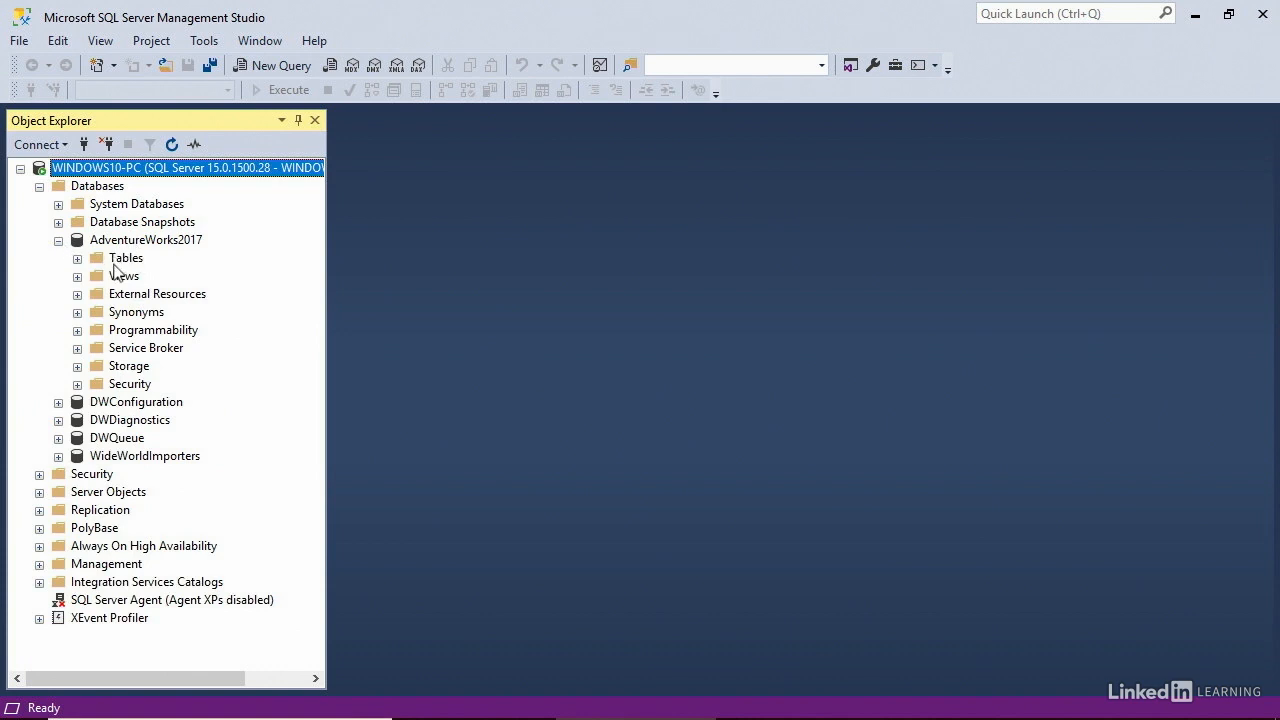
click(126, 258)
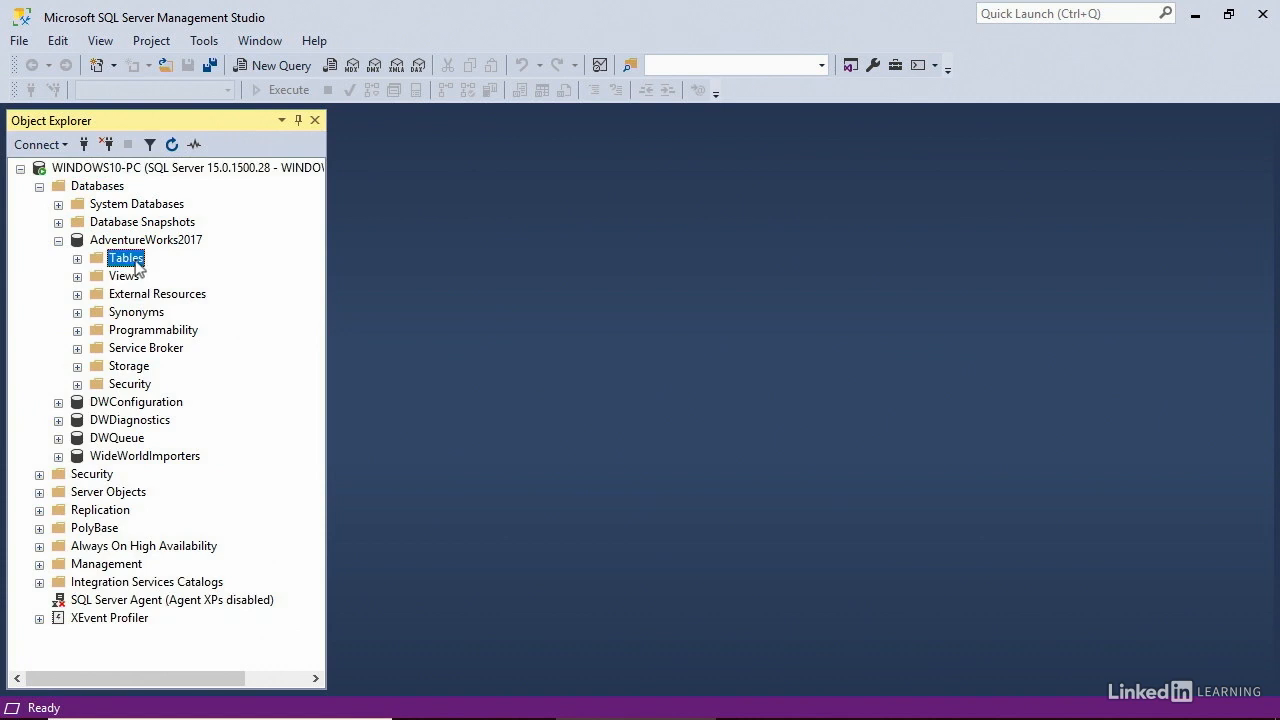